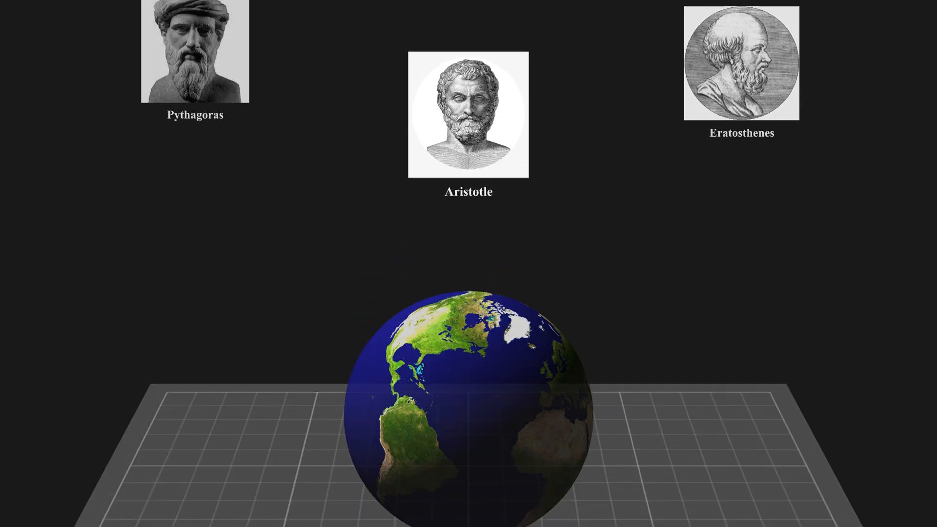
pyautogui.click(468, 116)
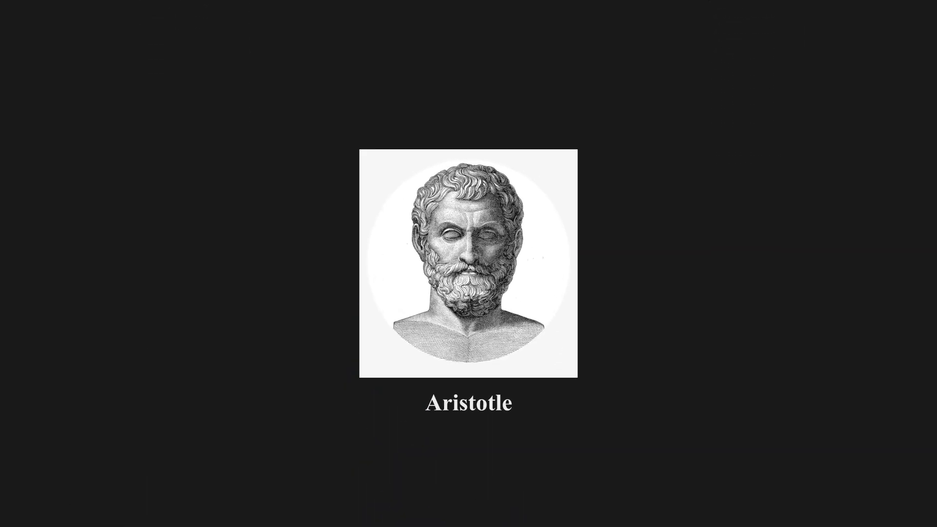